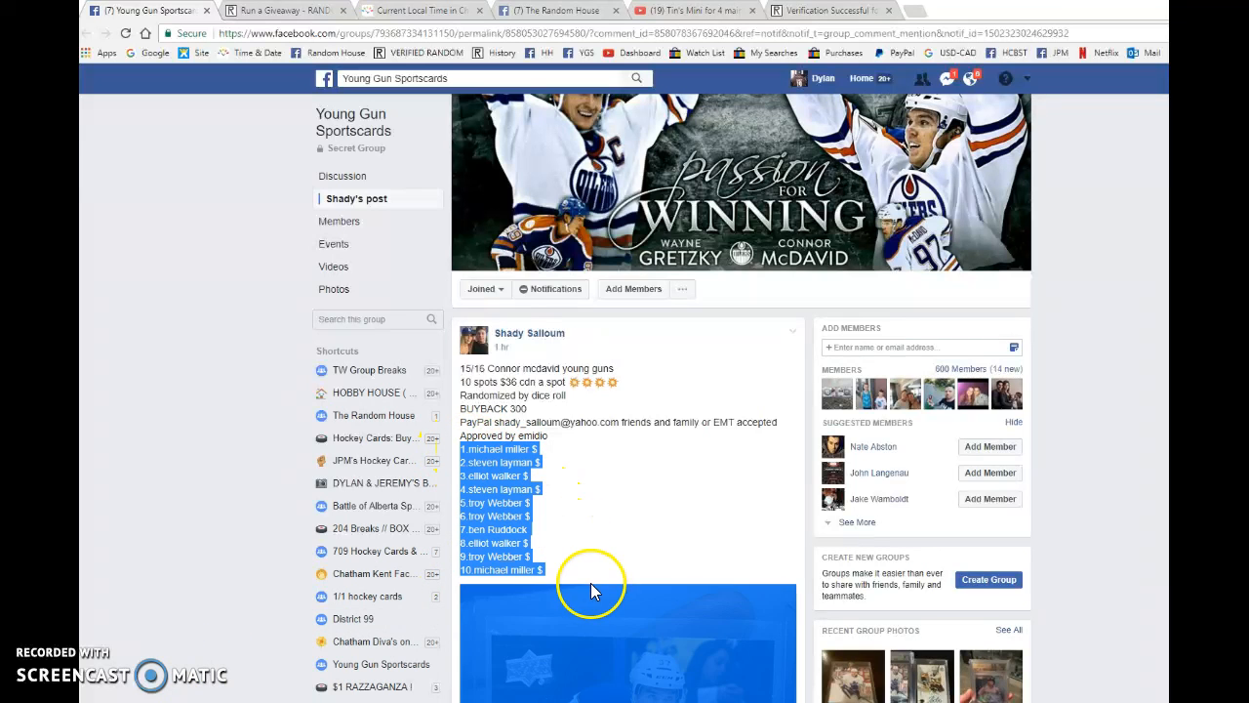
Scroll the giveaway post's comments, then move to the RANDOM.ORG giveaway tab.
scroll(down, 3)
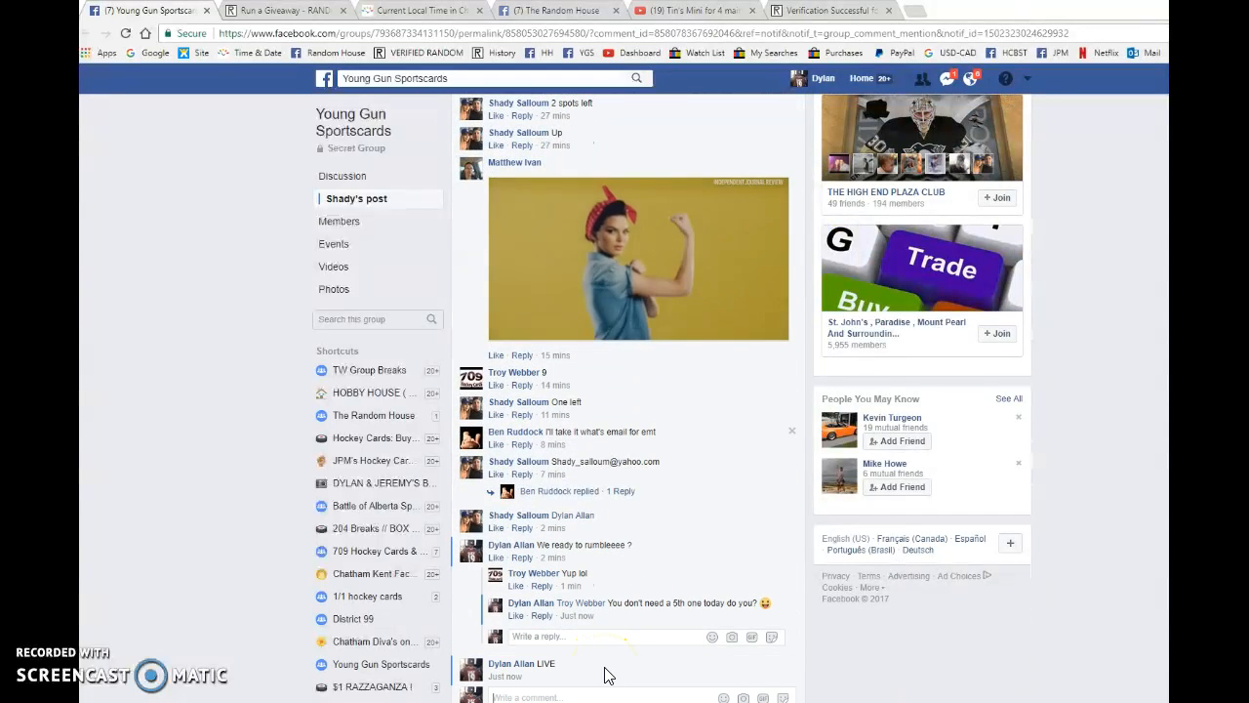
click(283, 10)
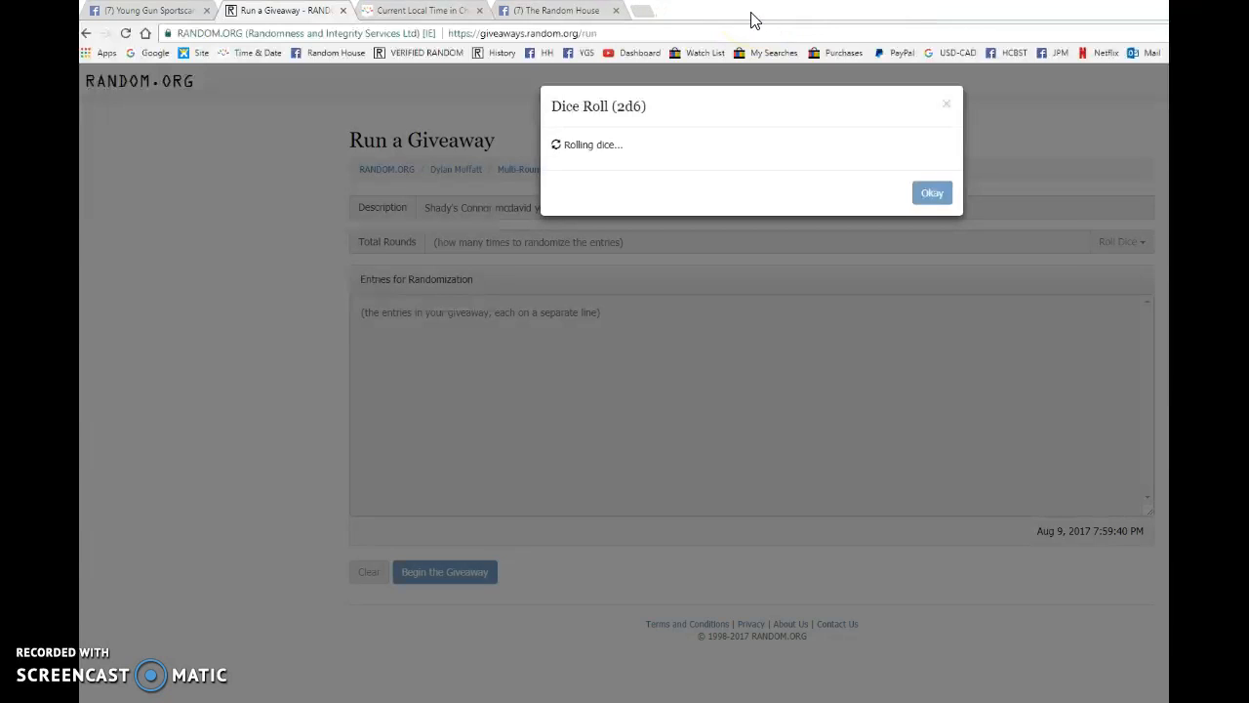
mouse_move(856, 292)
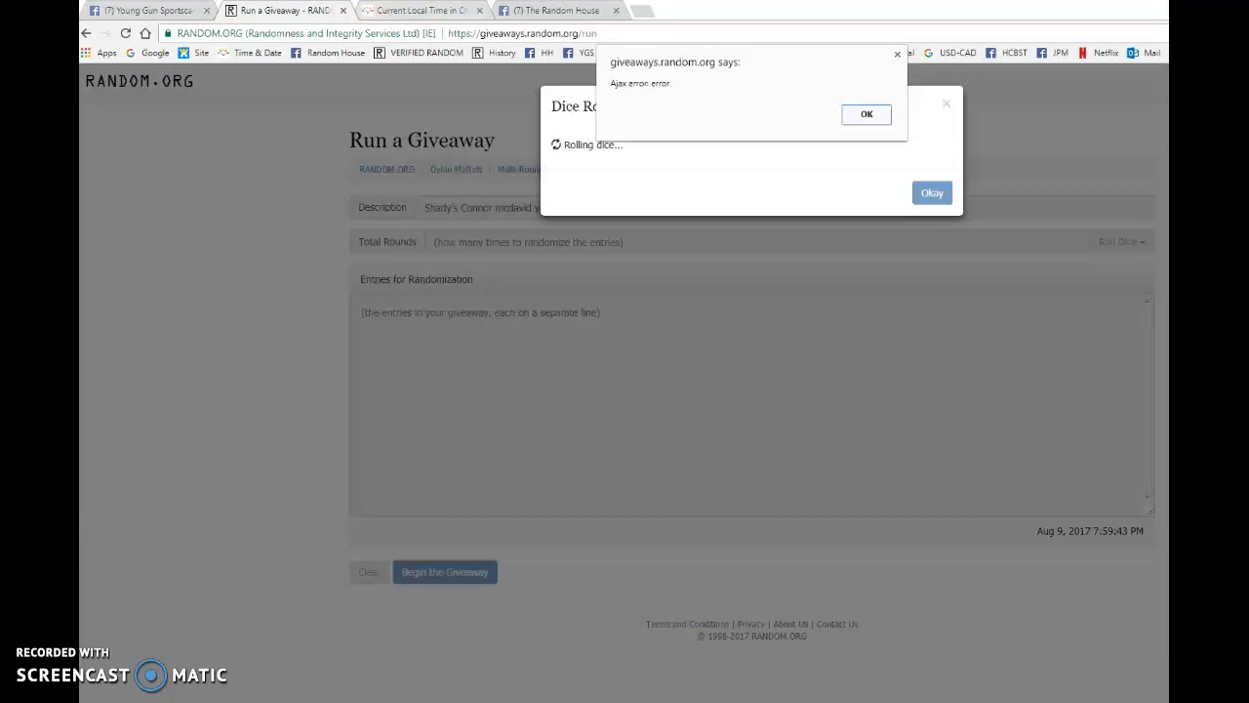
Dismiss the dice error, re-roll, and accept 9 as the total rounds.
click(864, 114)
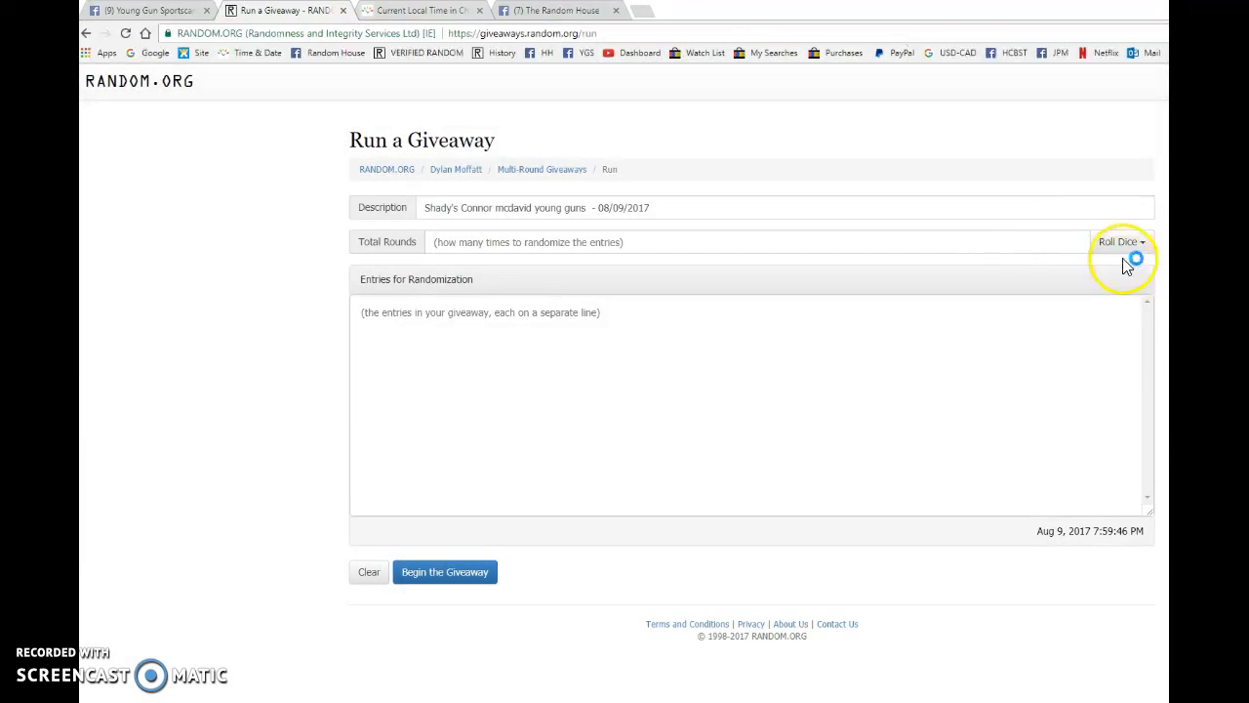
click(1120, 241)
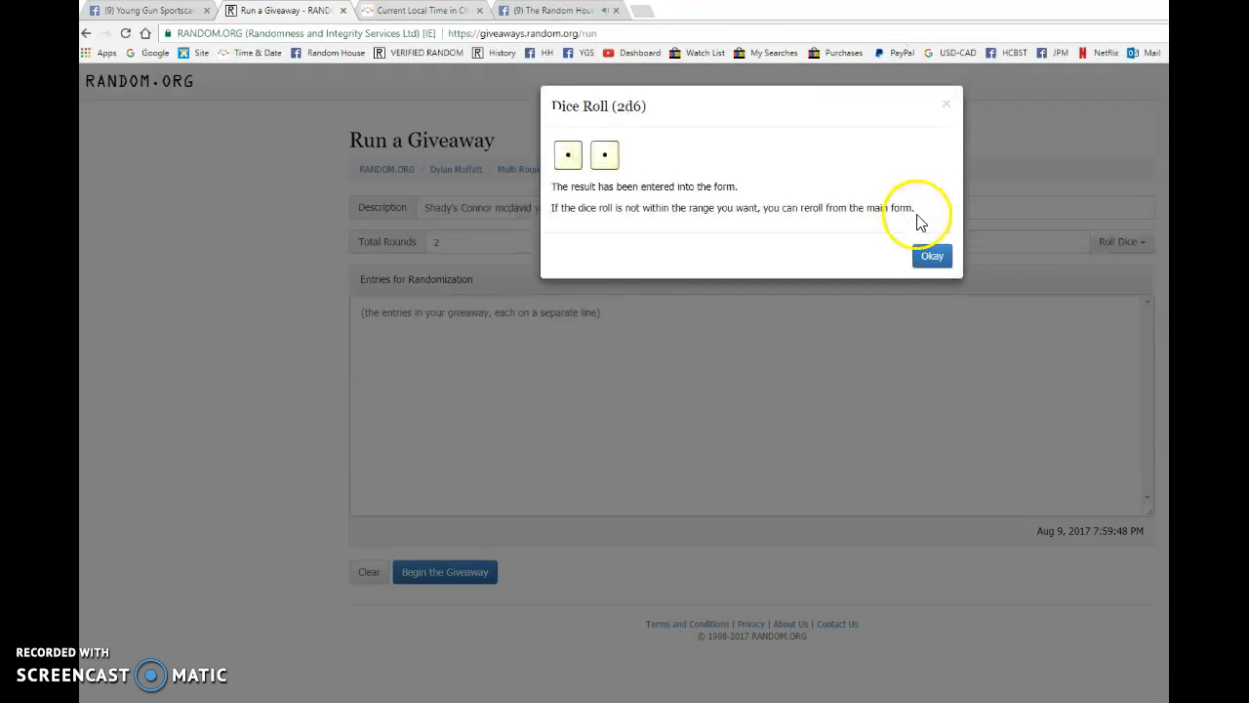
click(931, 255)
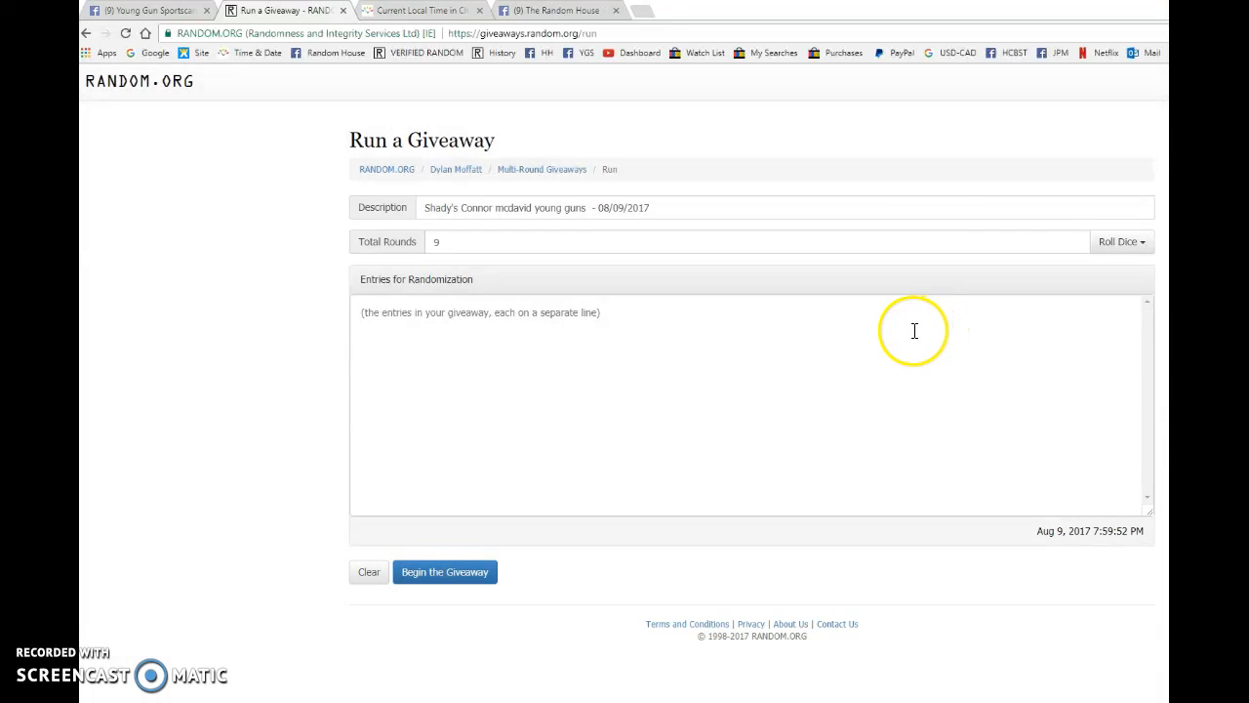
Begin the ten-entry giveaway, confirm it, and run successive rounds until one remains.
click(444, 572)
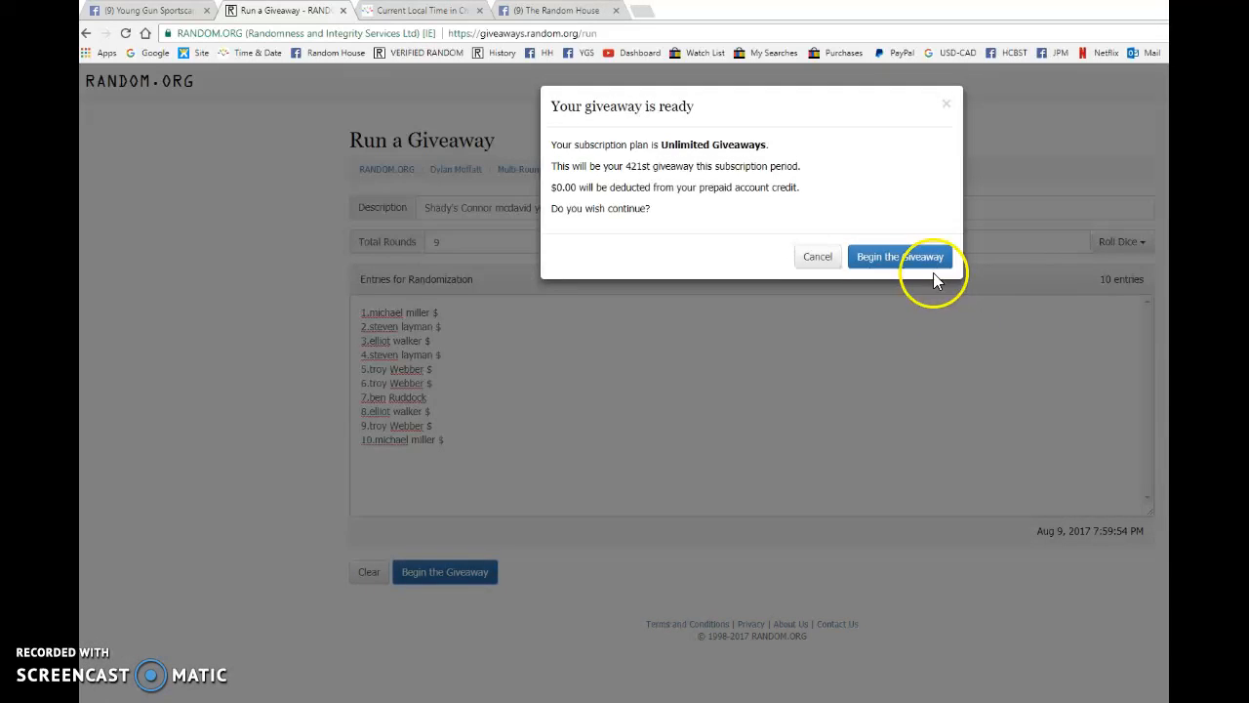
click(899, 256)
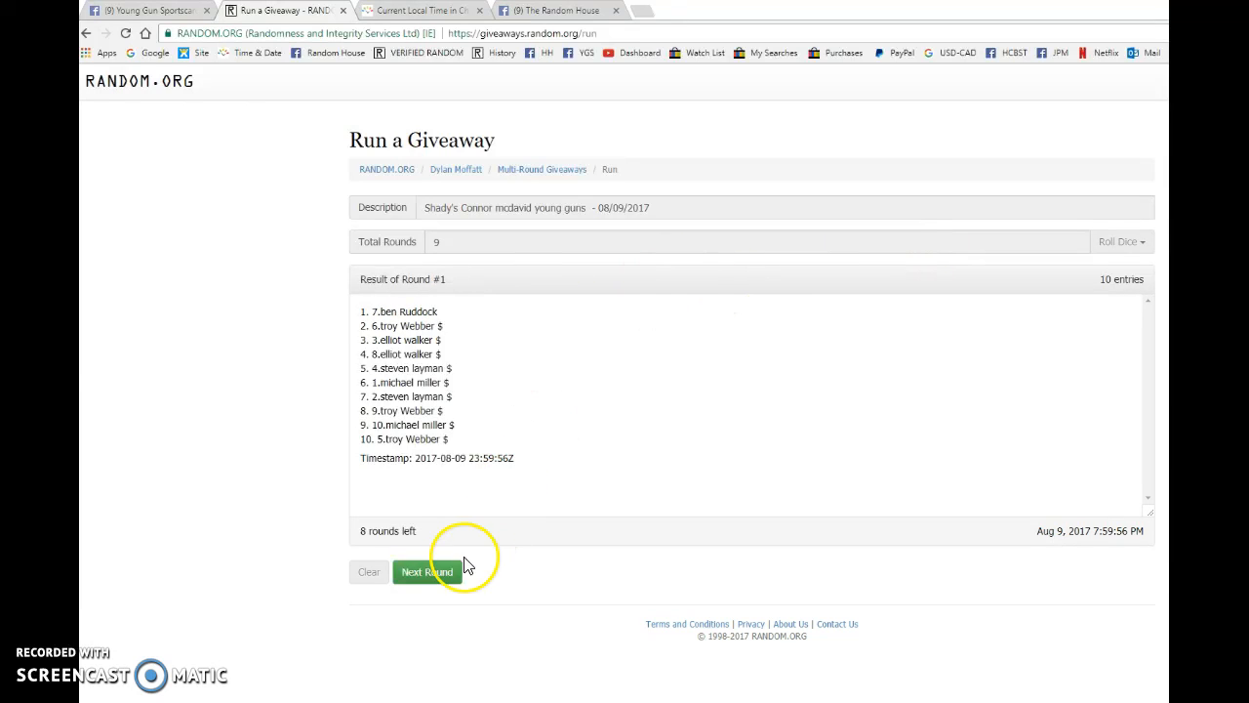
click(427, 571)
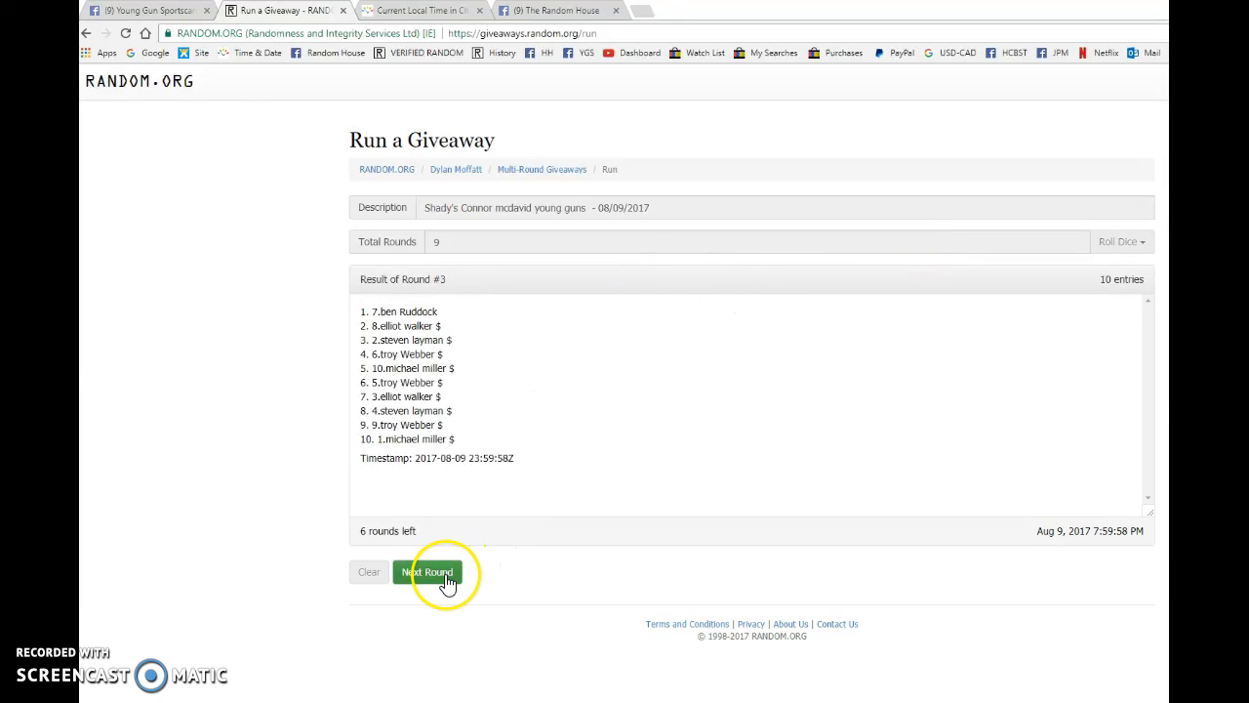
click(428, 571)
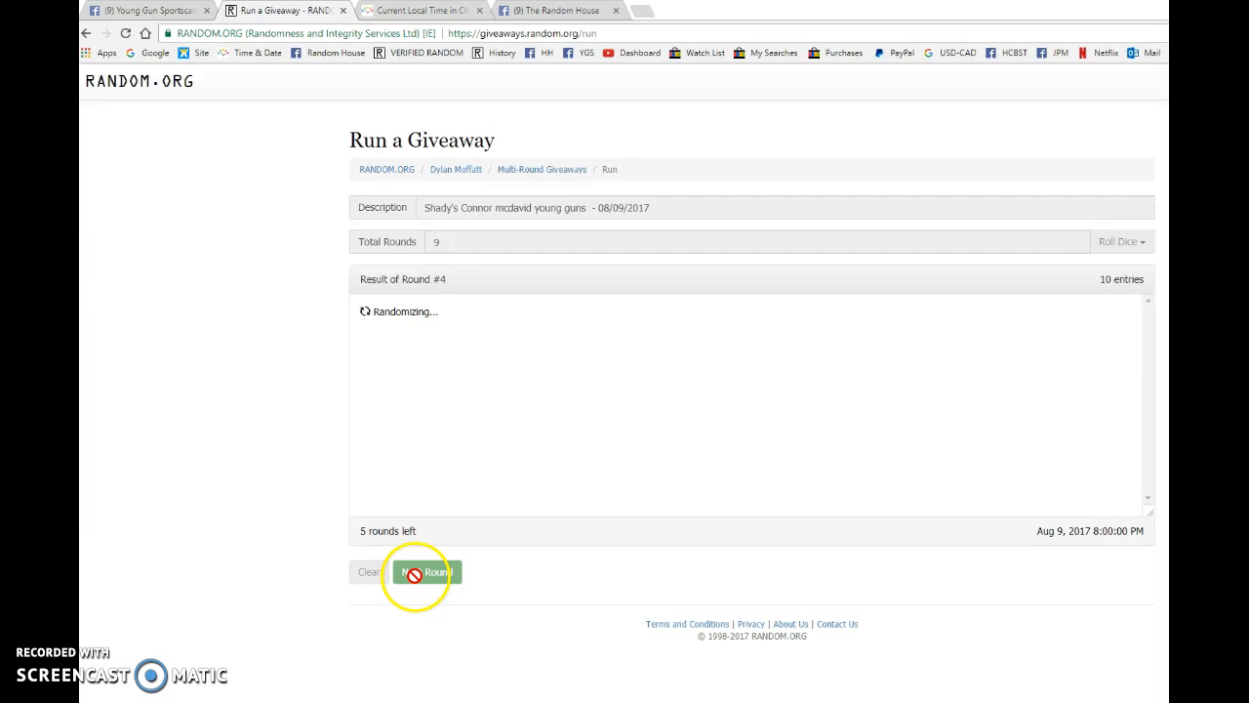
click(426, 572)
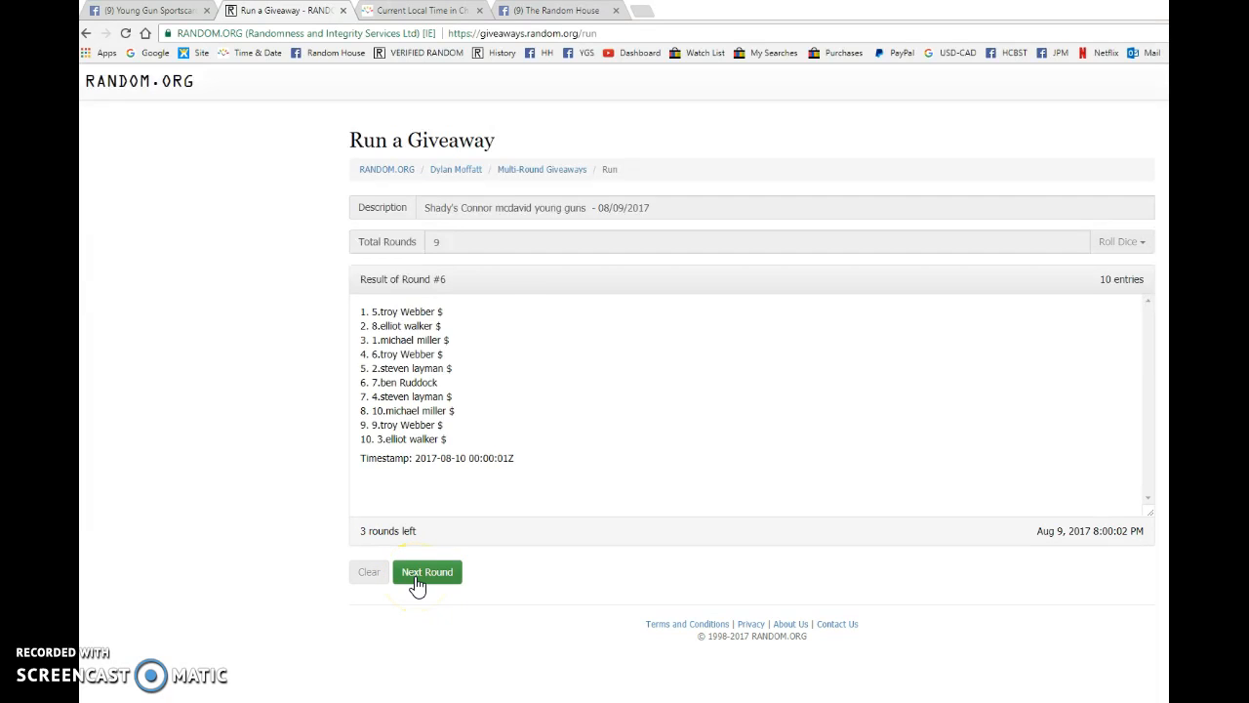
click(426, 571)
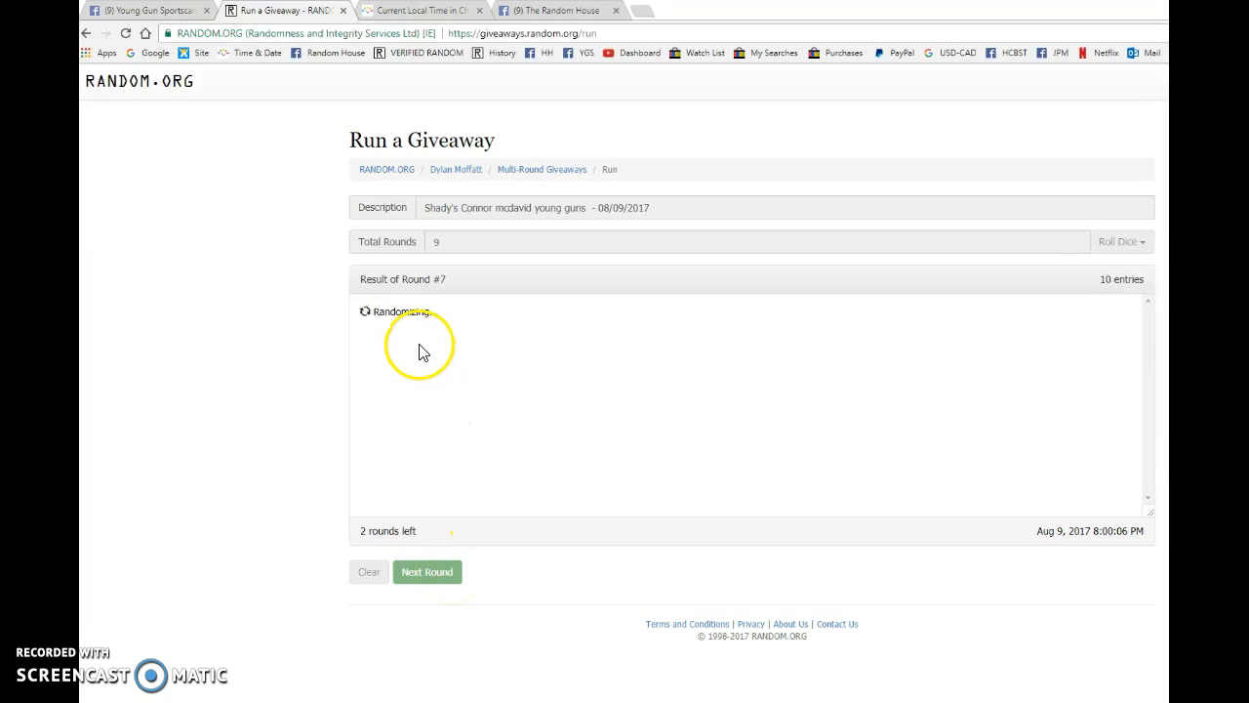
click(427, 571)
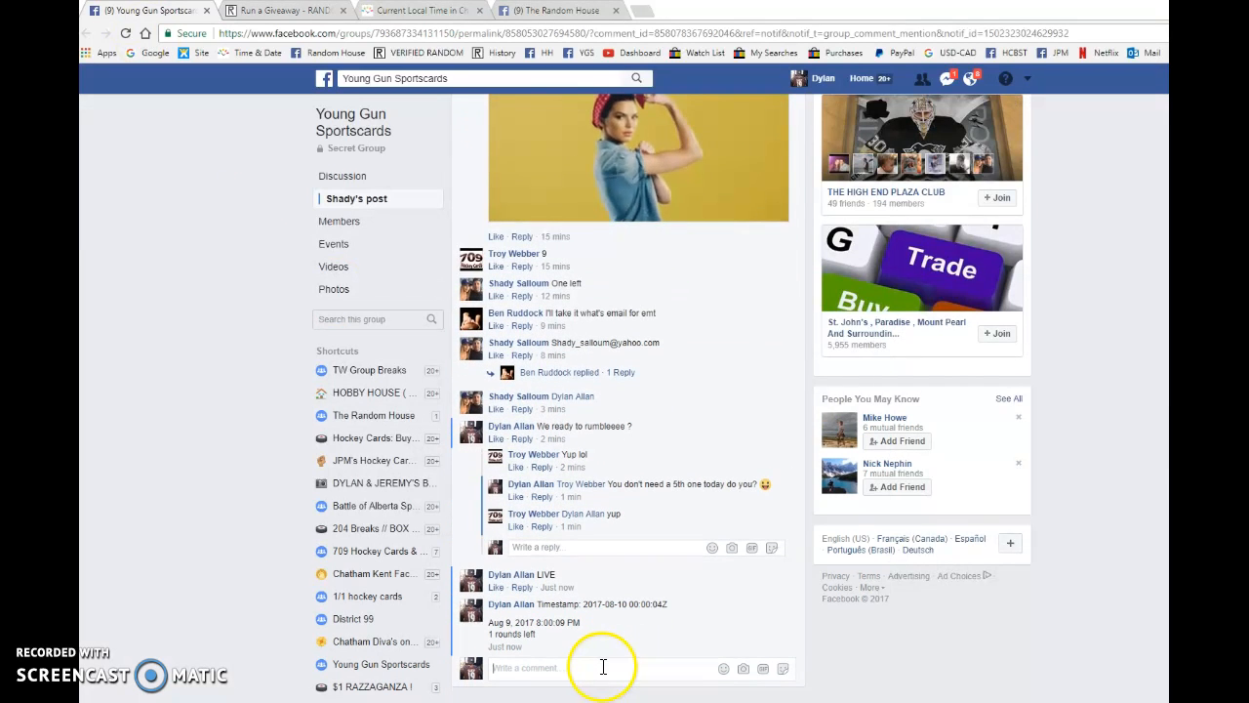
mouse_move(546, 654)
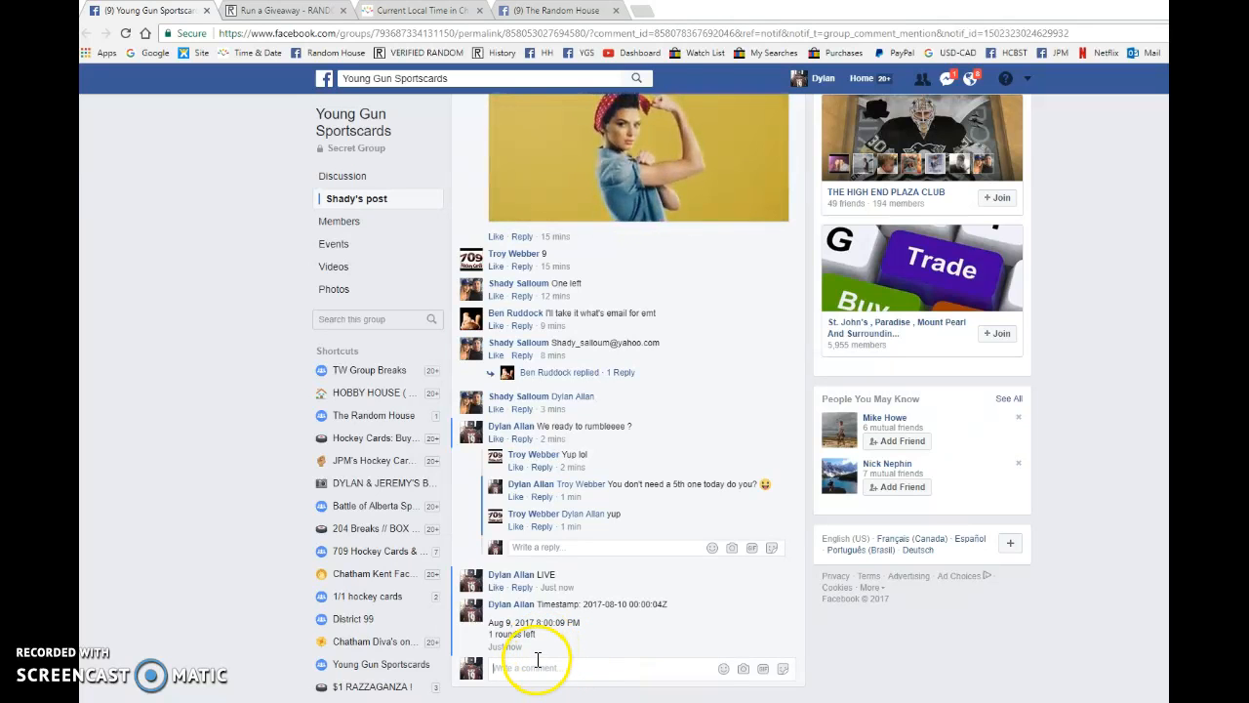
Check Chatham-Kent's local time (8:00:21 pm) on the world clock site, then return to the post.
click(420, 11)
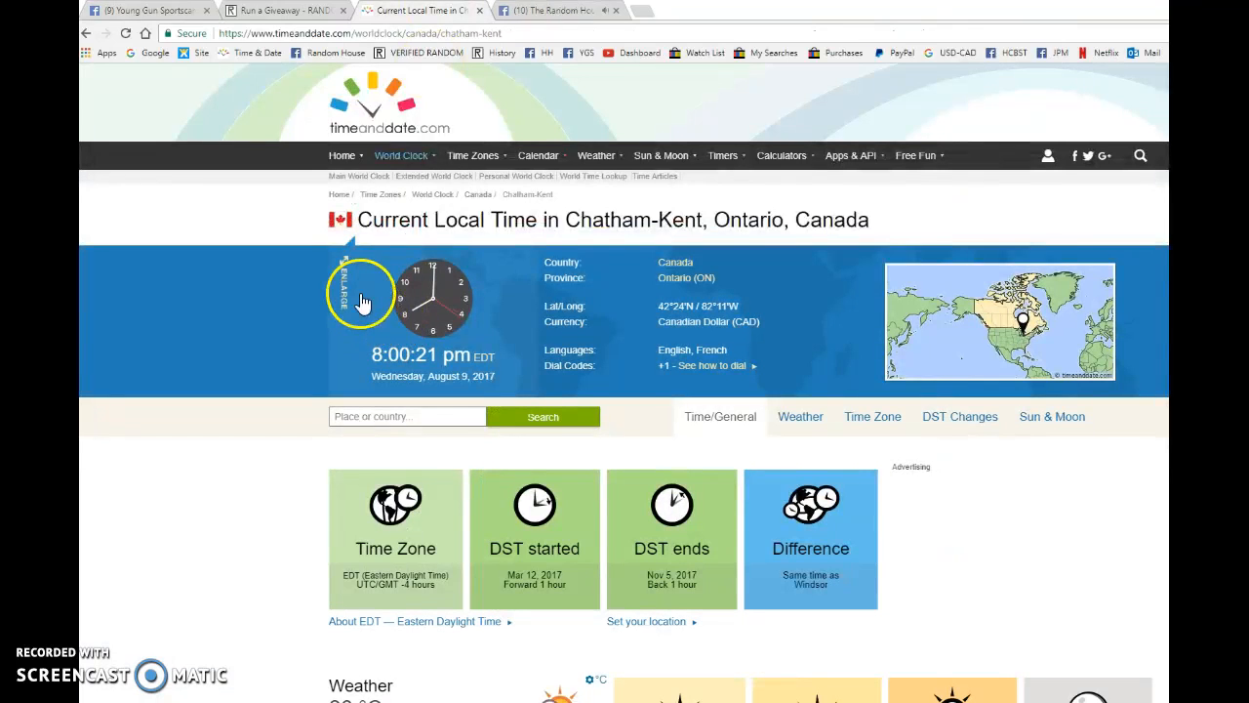
click(147, 11)
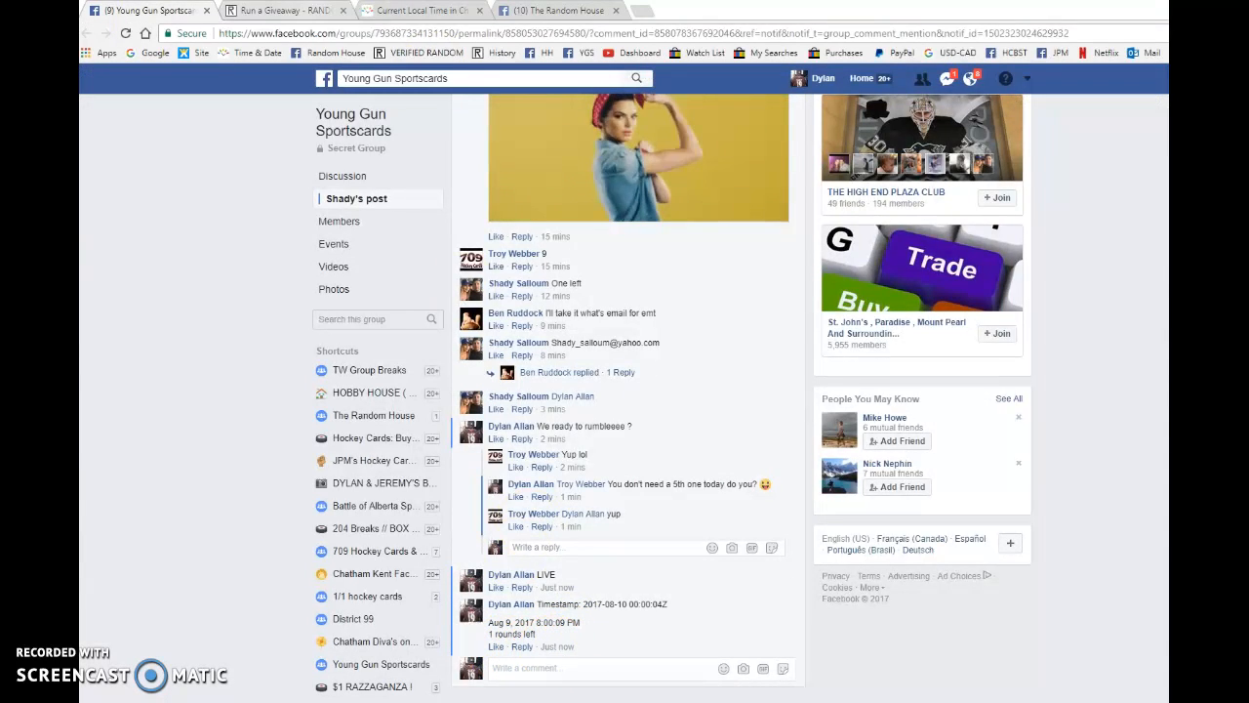
Run the final RANDOM.ORG round to Completed with a verification code, then head to Facebook.
click(281, 11)
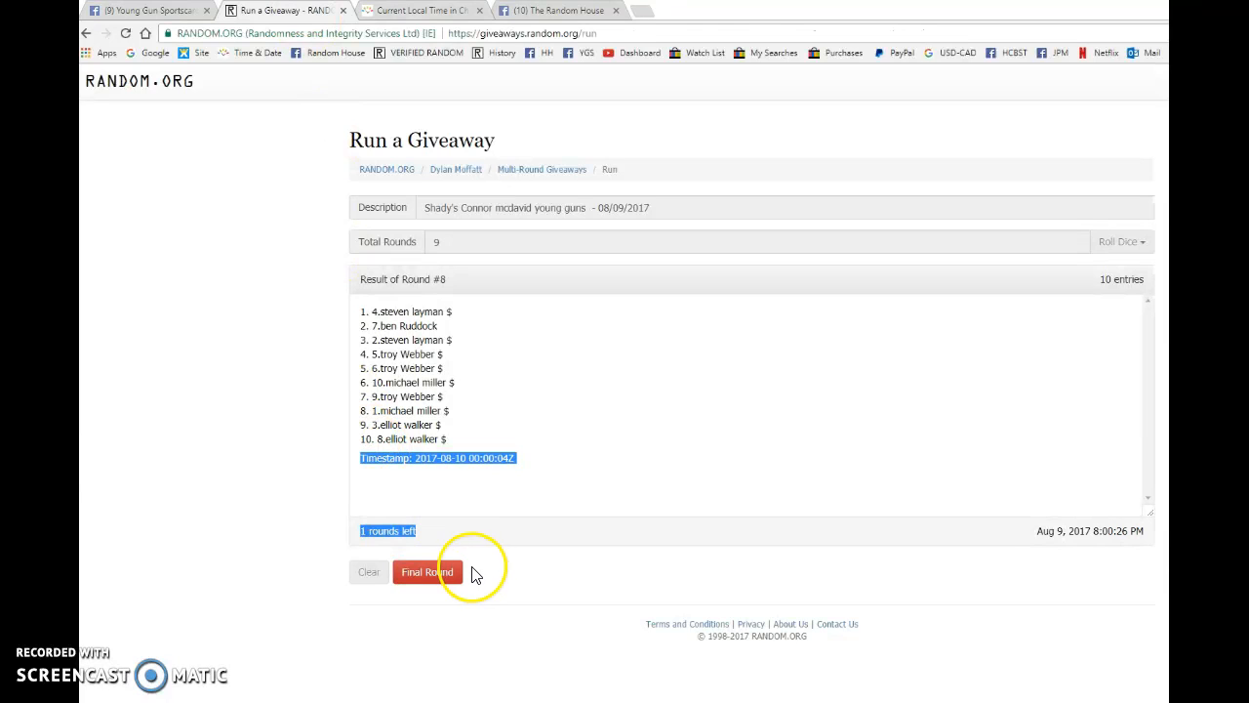
click(426, 571)
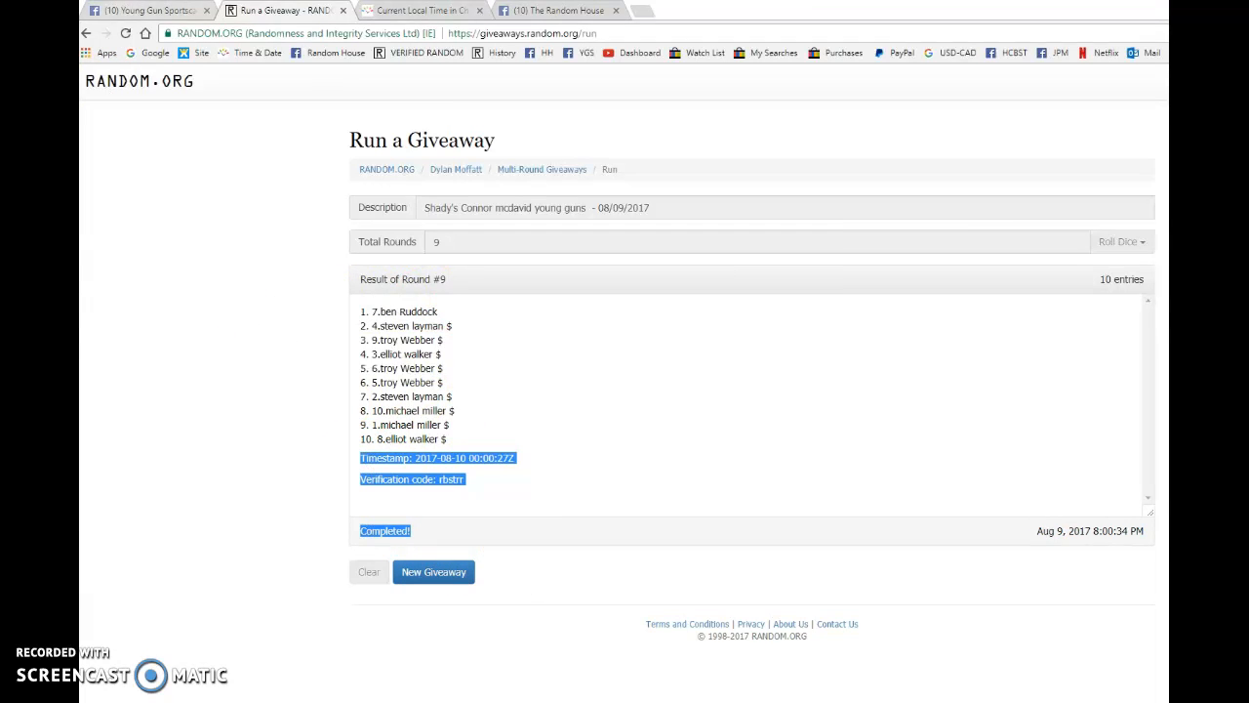
click(146, 10)
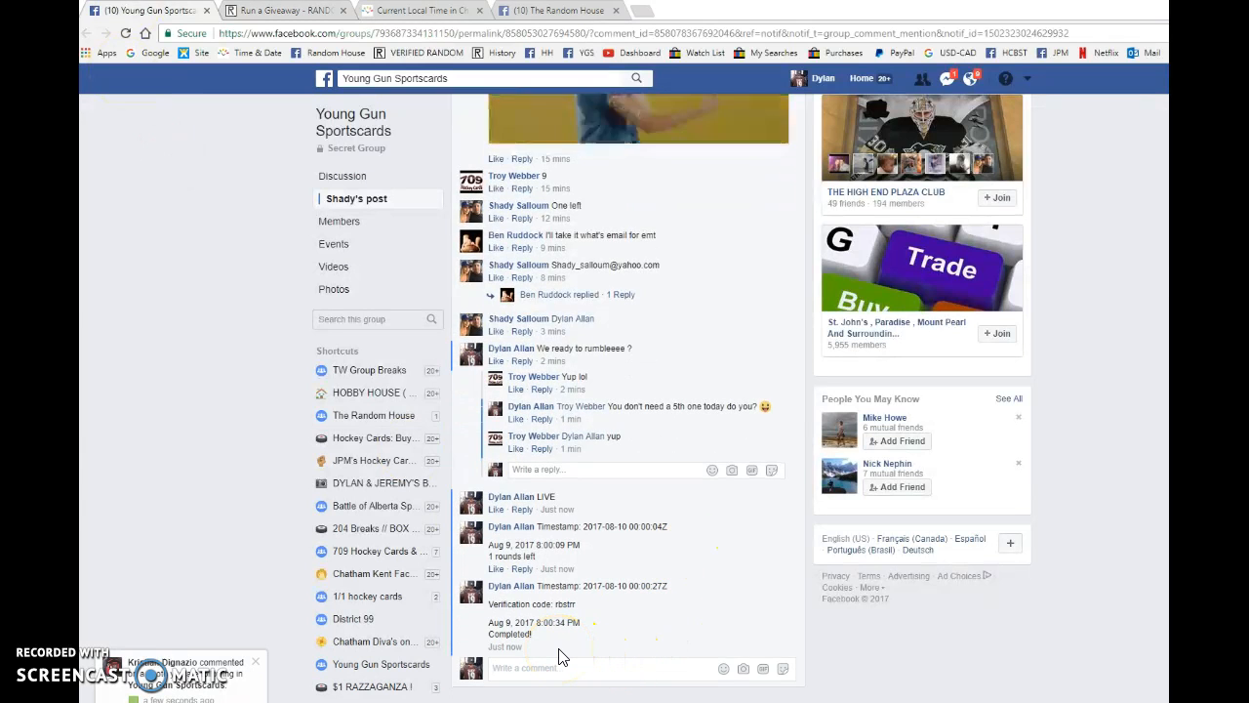
Highlight the winner on RANDOM.ORG, then type 'DONE' under the Facebook giveaway post.
click(283, 10)
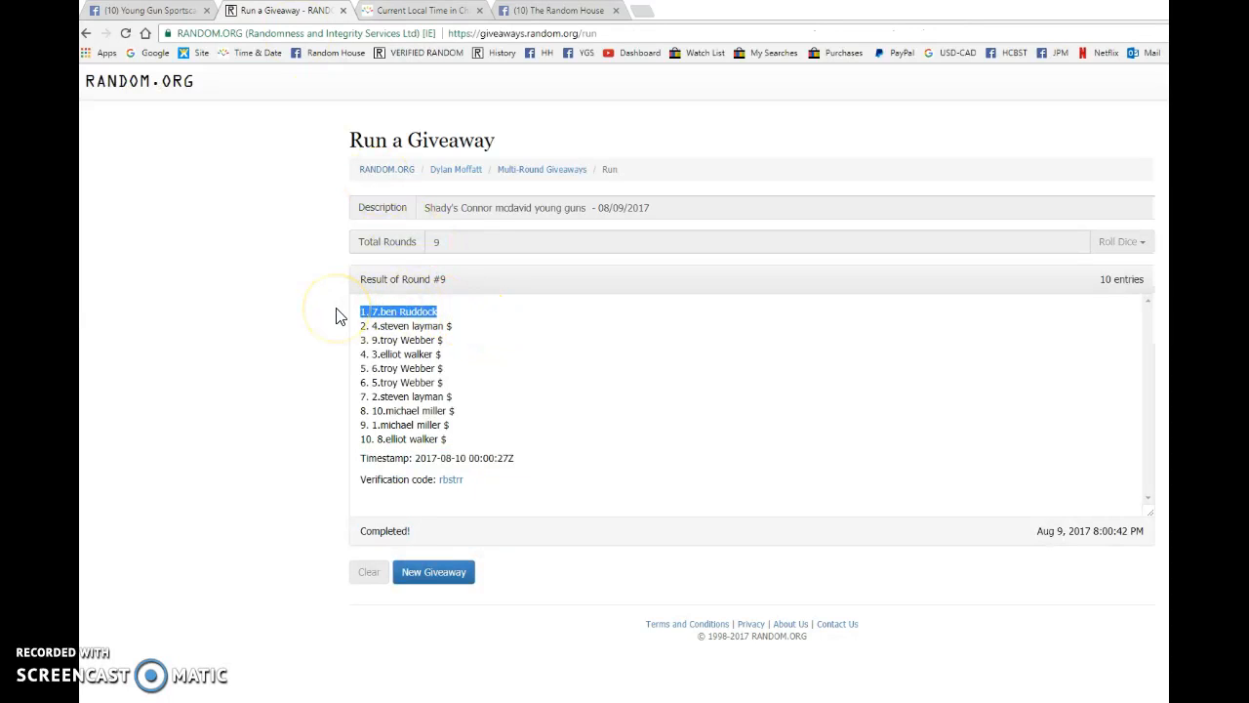
click(147, 11)
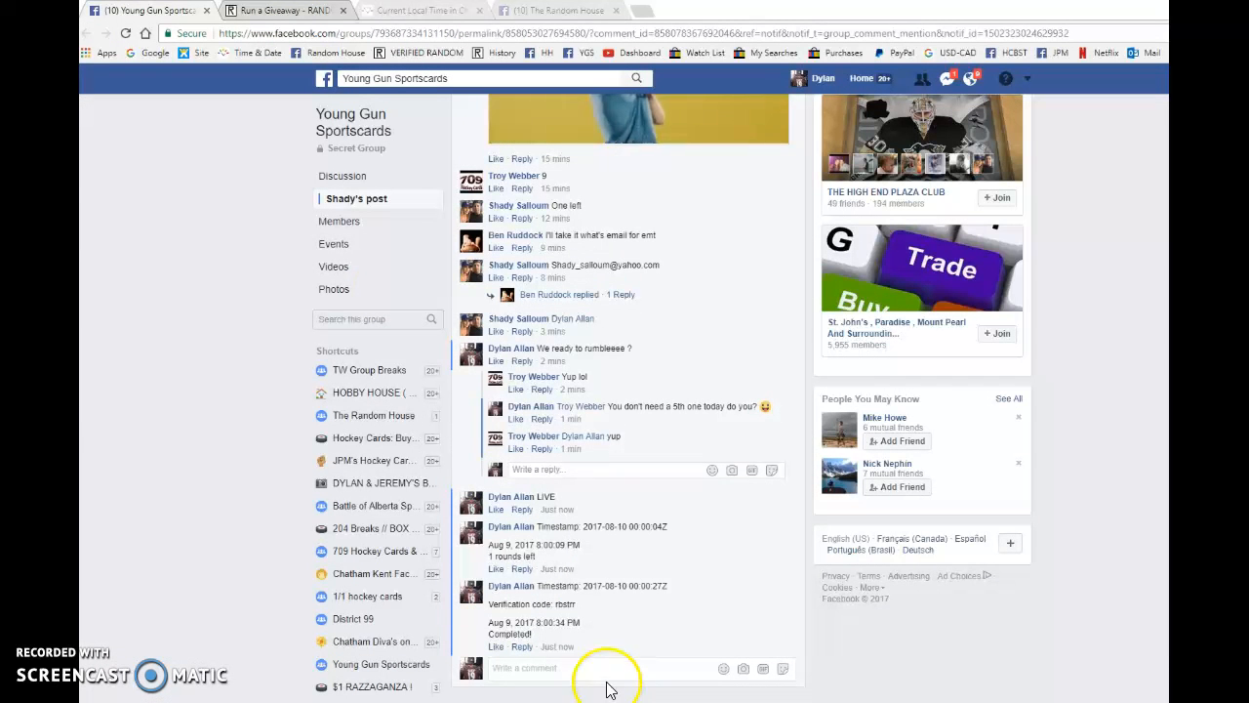
text(DONE)
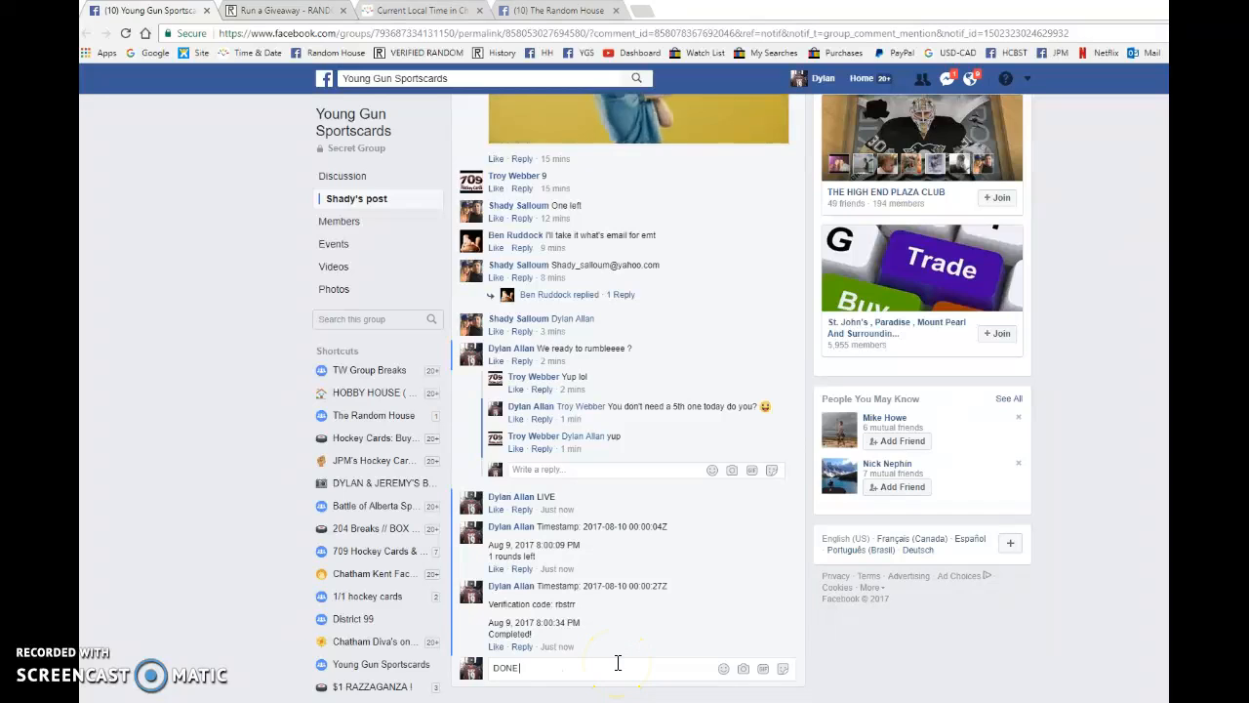